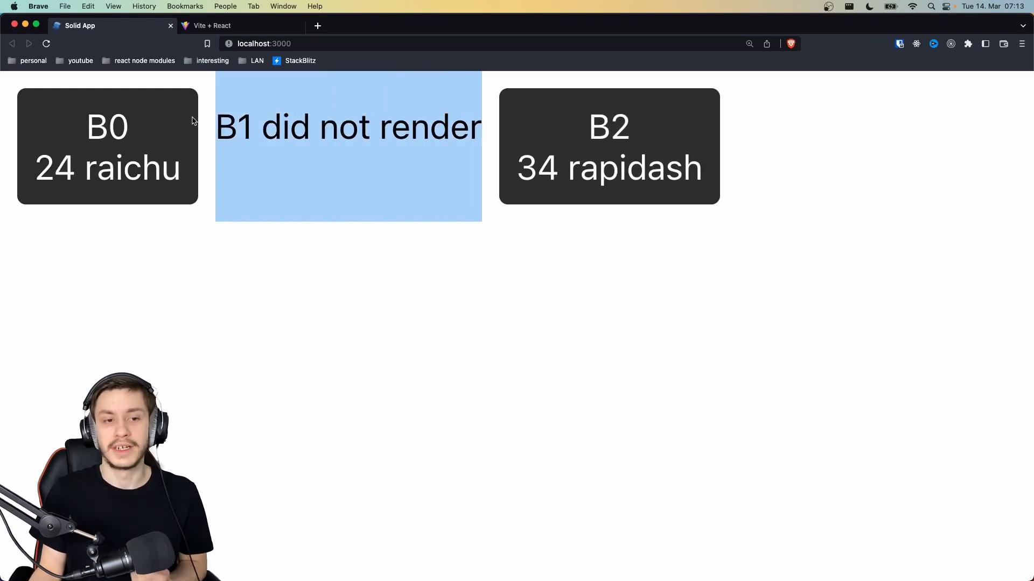
Highlight the buttons array in React App.jsx, then view the Solid App.jsx's interval property
left_click(236, 24)
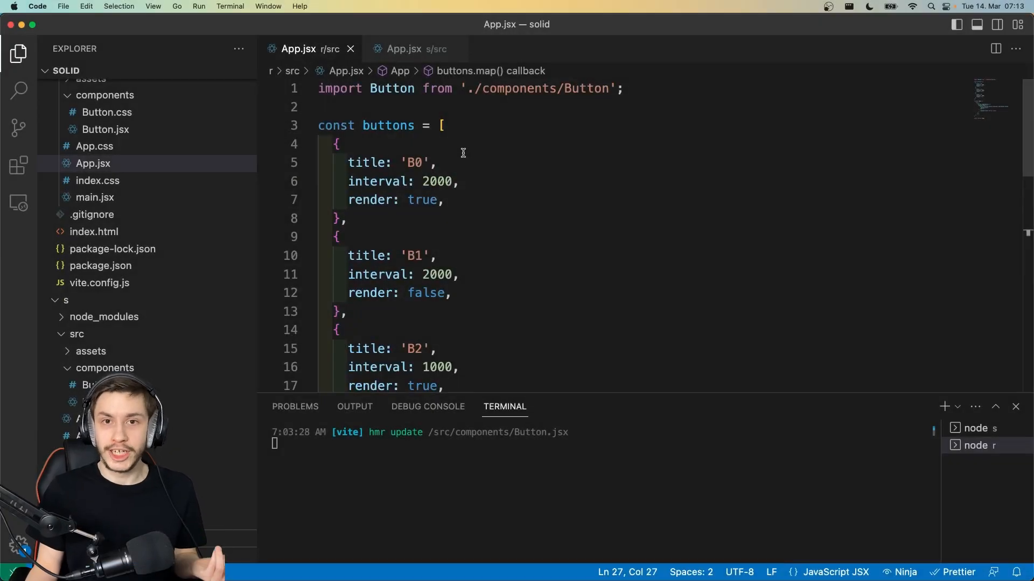
left_click(320, 125)
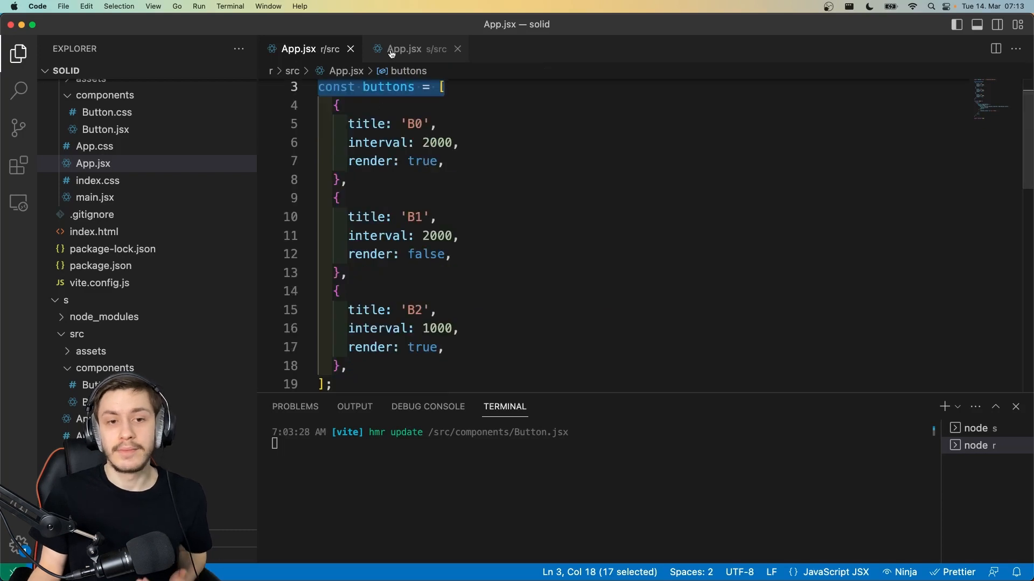
left_click(403, 49)
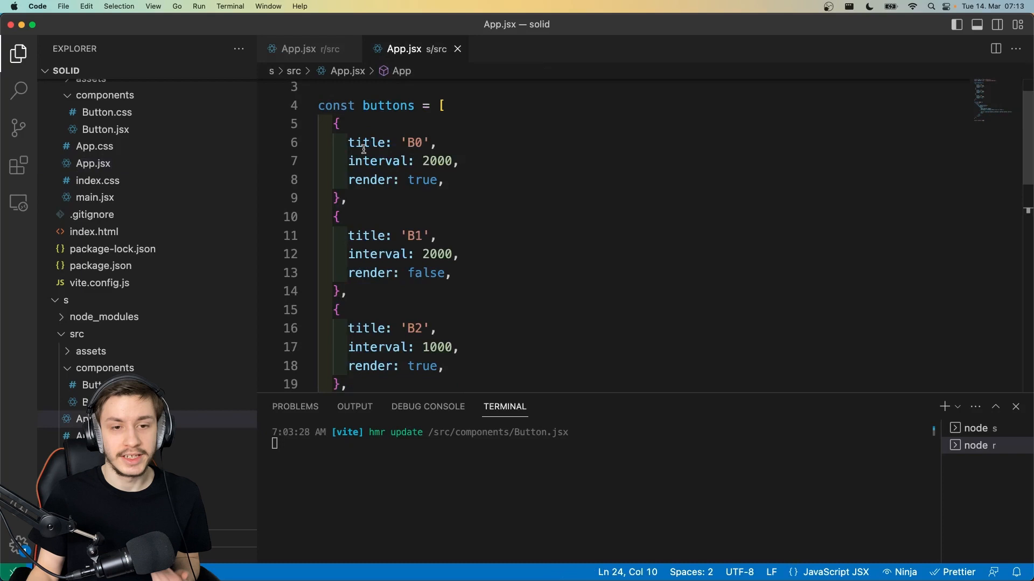
double_click(366, 142)
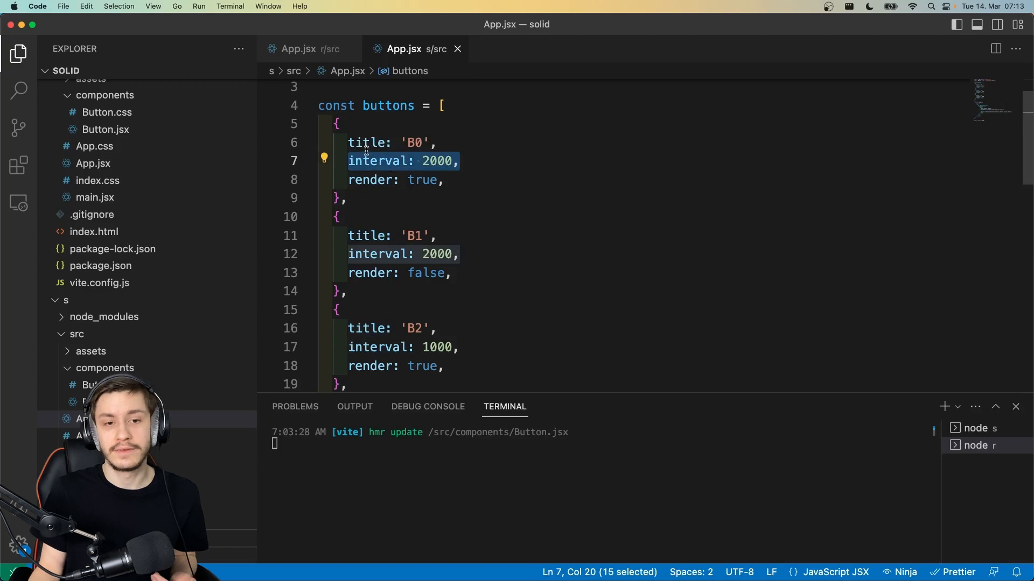
mouse_move(369, 180)
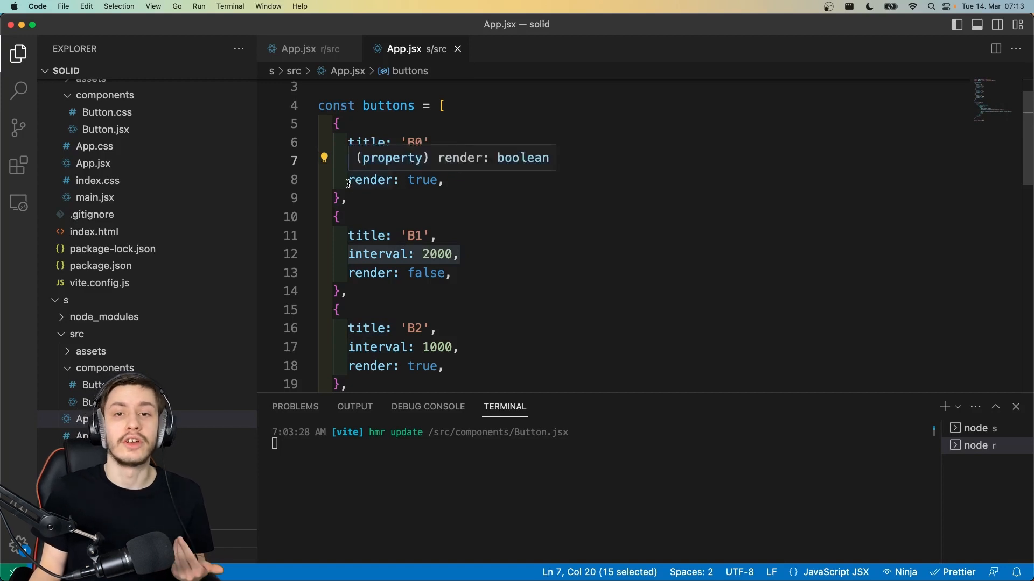
scroll("down", 3)
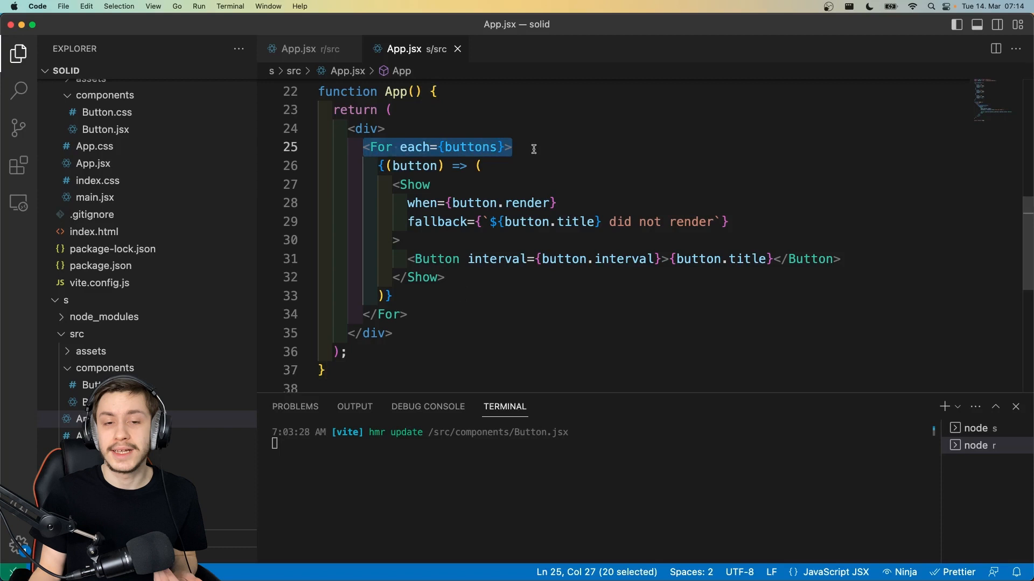
left_click(376, 148)
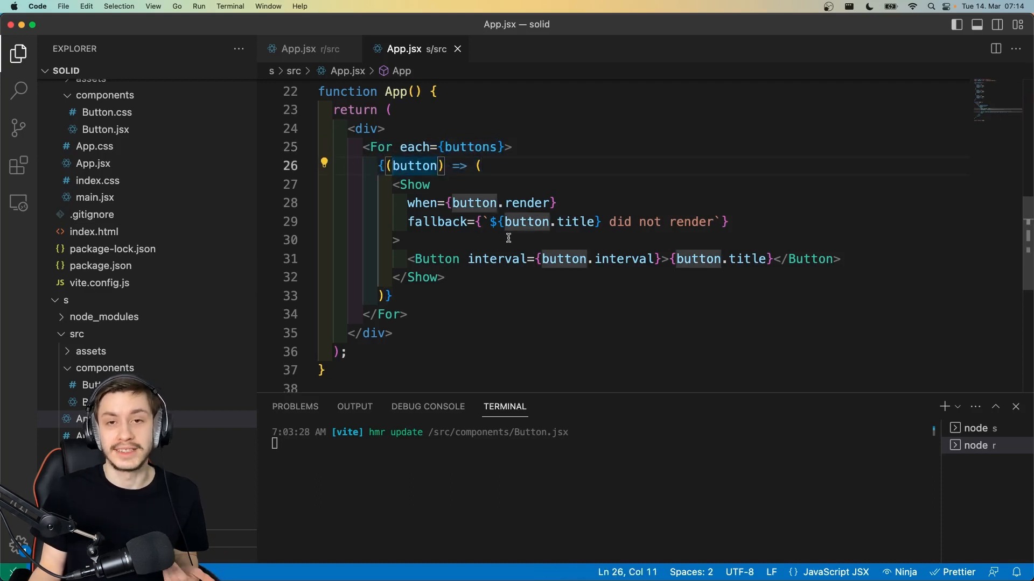
left_click_drag(390, 184, 412, 222)
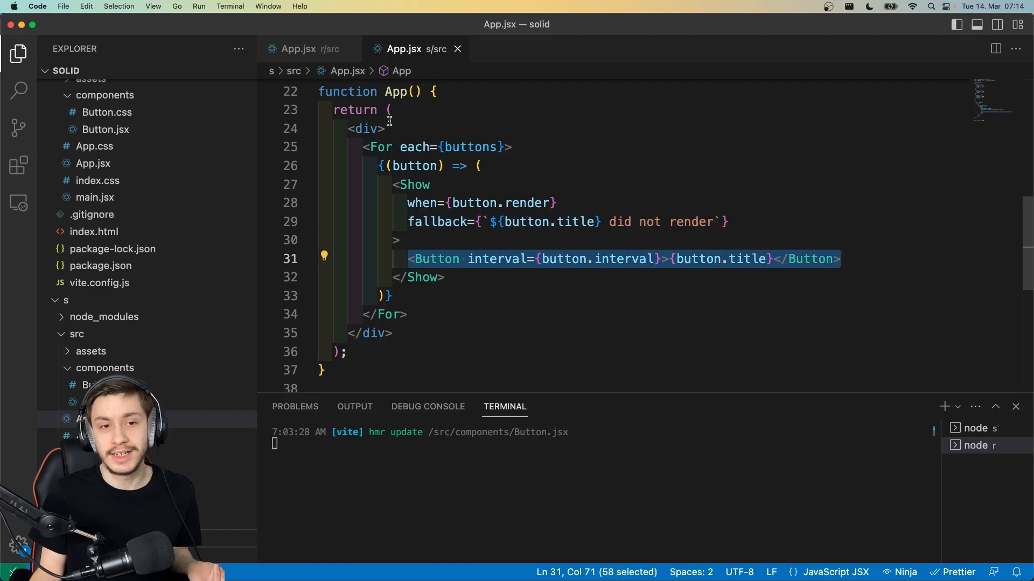
left_click(299, 49)
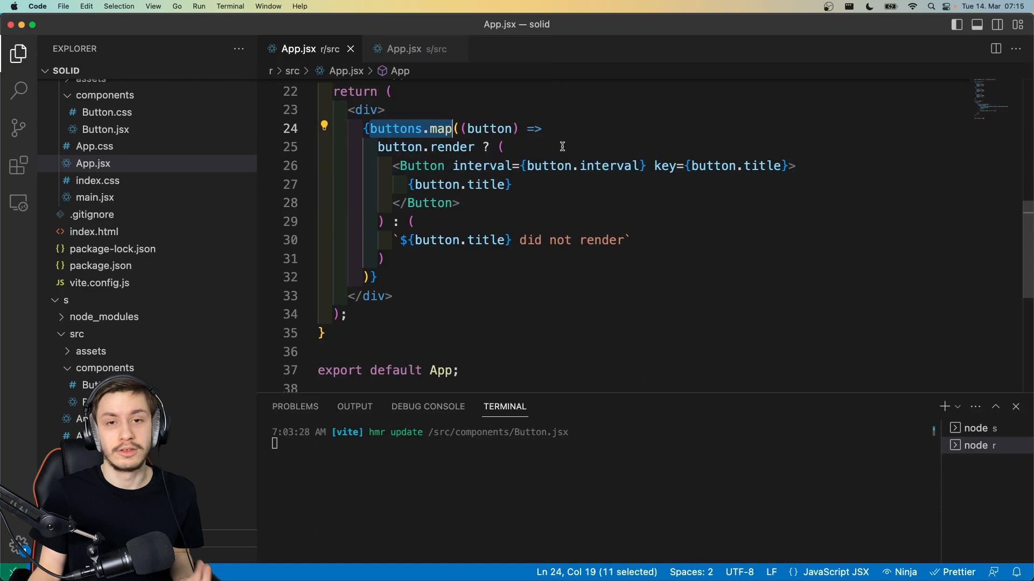
left_click(403, 49)
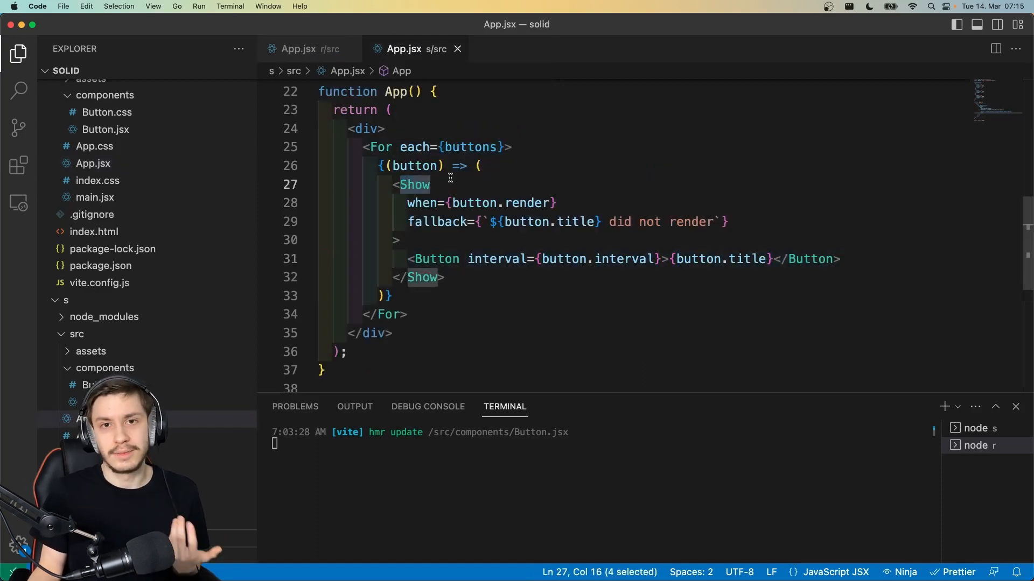
mouse_move(513, 159)
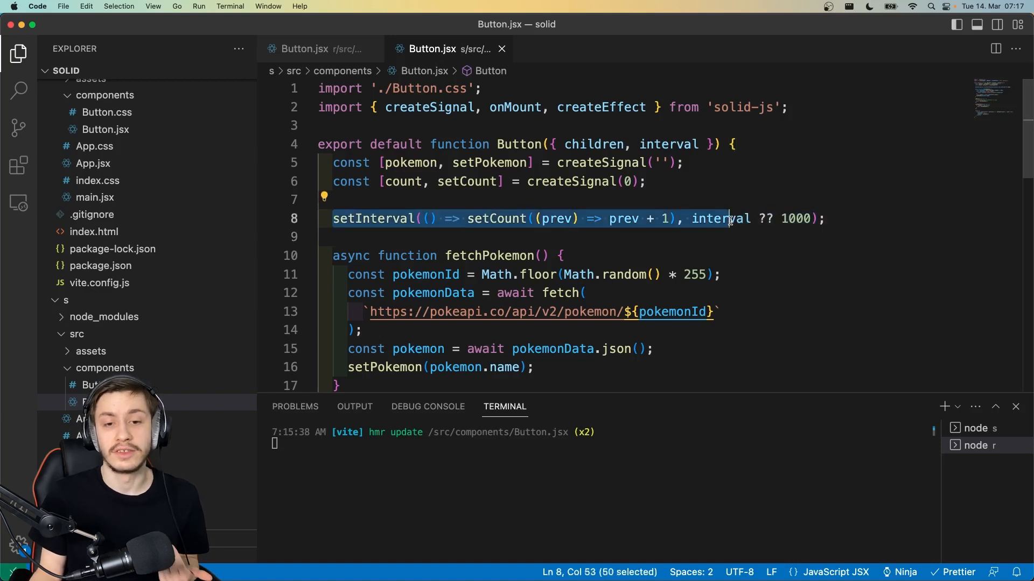
Review the Solid fetchPokemon and setInterval logic, then view the React Button.jsx
left_click(823, 218)
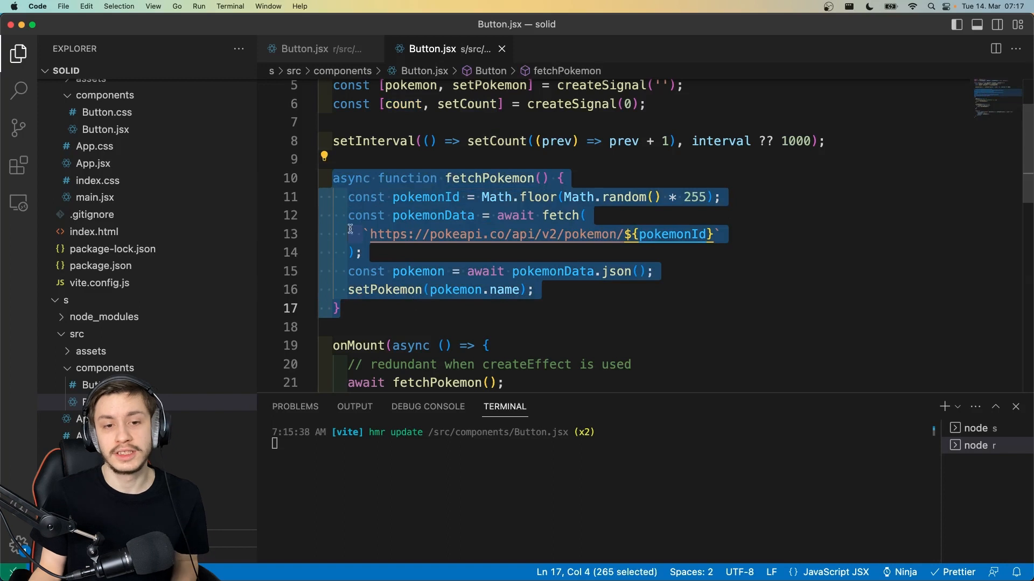
mouse_move(572, 203)
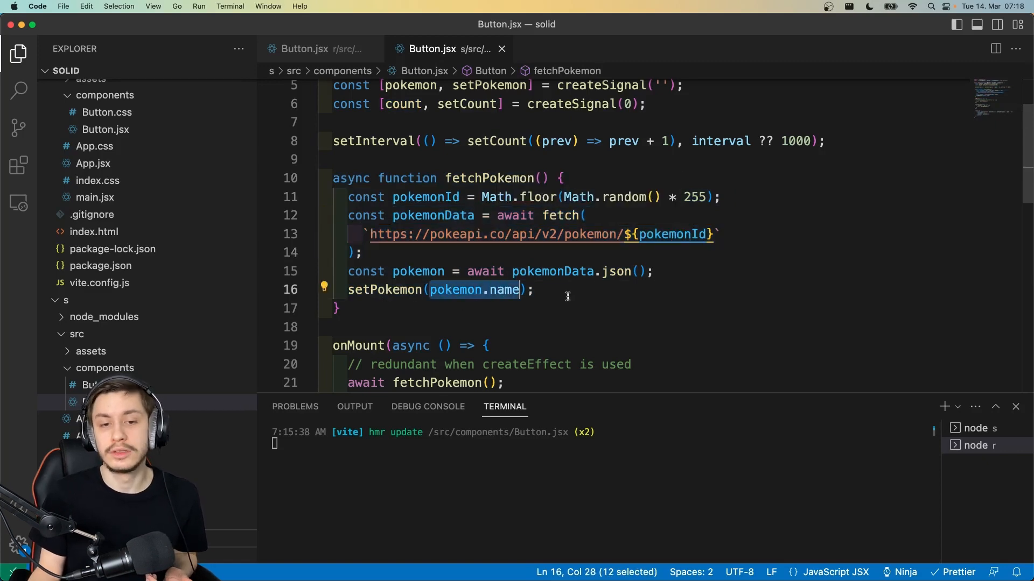
left_click(303, 48)
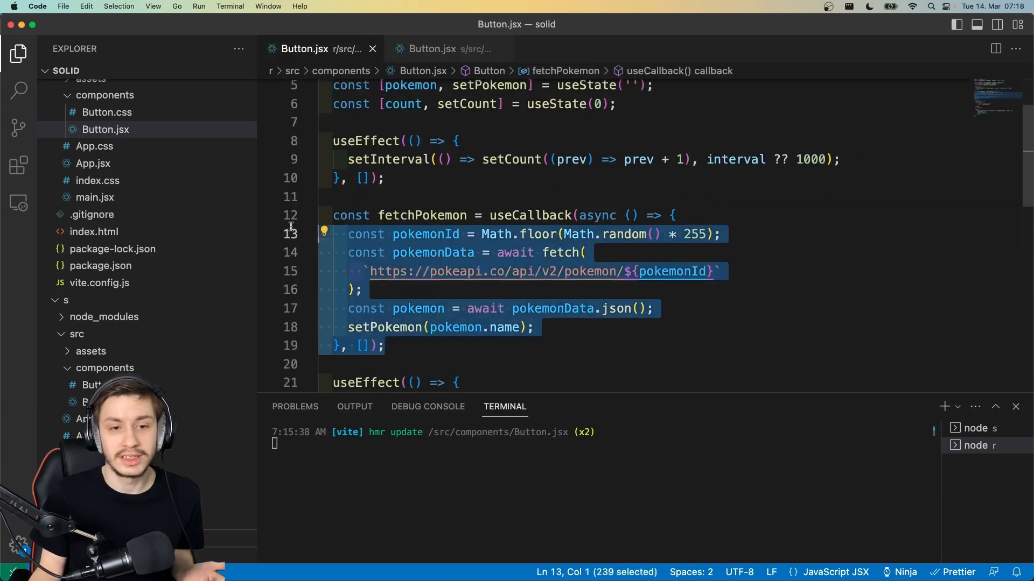
scroll("up", 3)
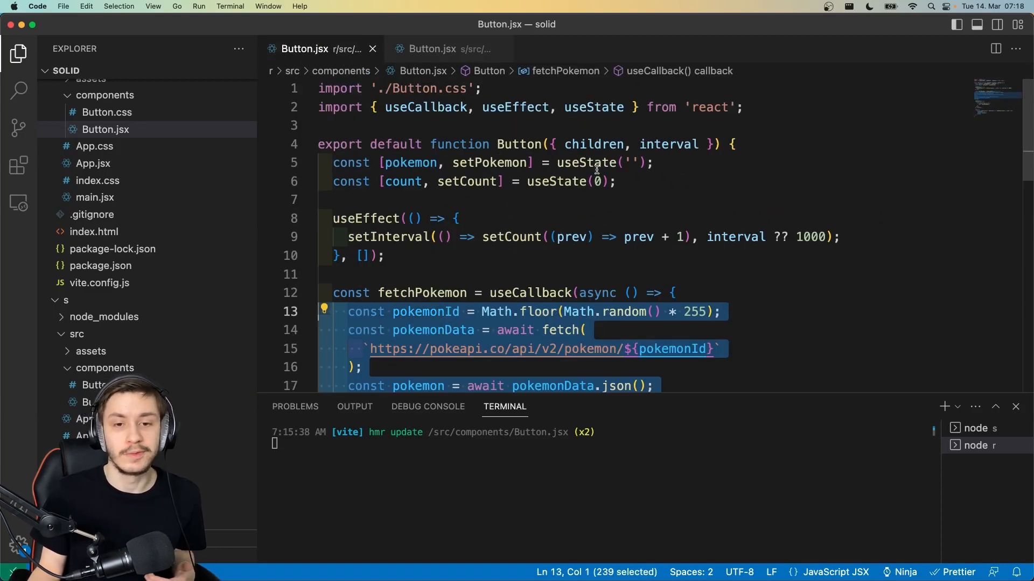
double_click(366, 219)
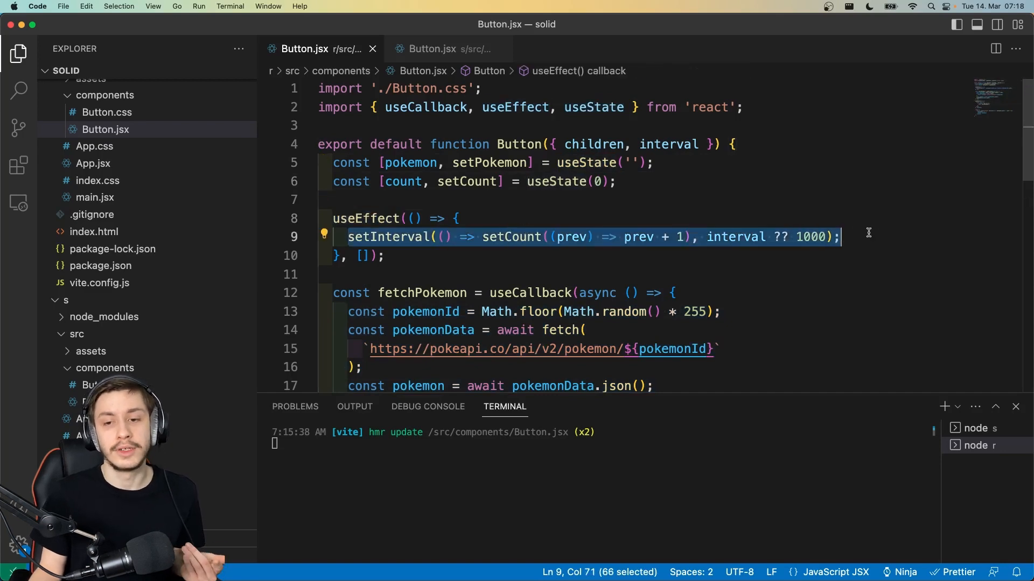
mouse_move(418, 257)
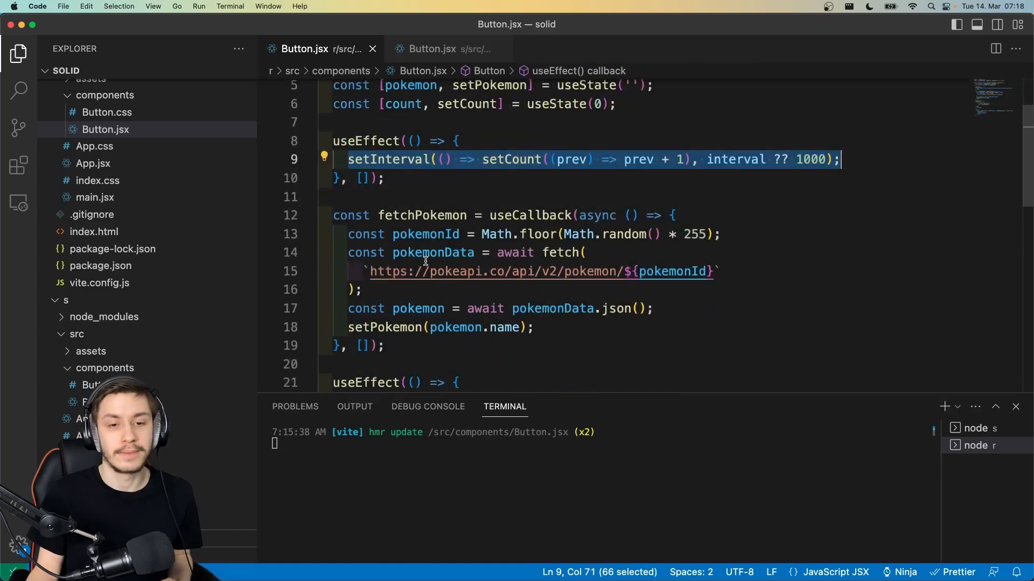
scroll("down", 3)
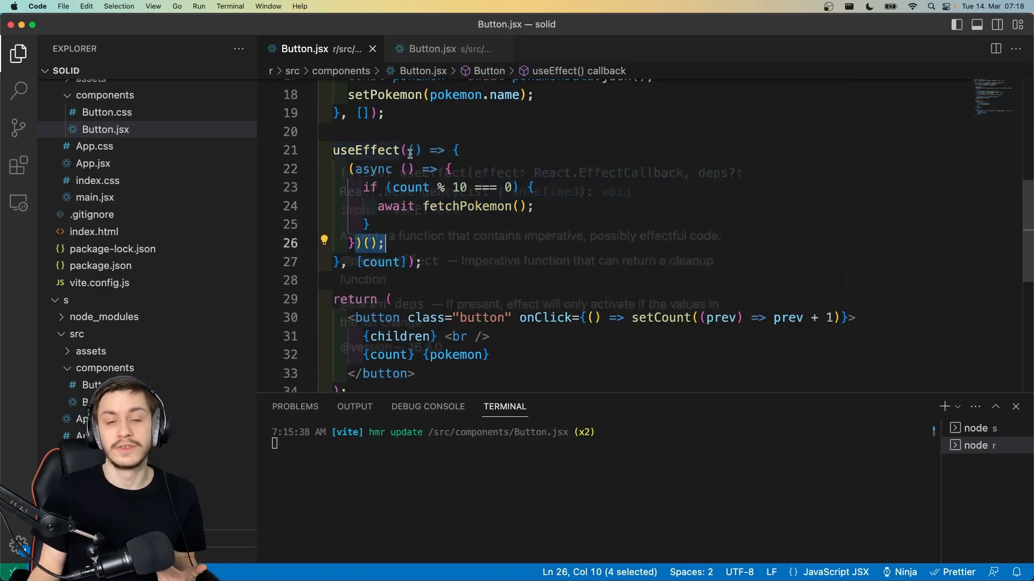
mouse_move(417, 225)
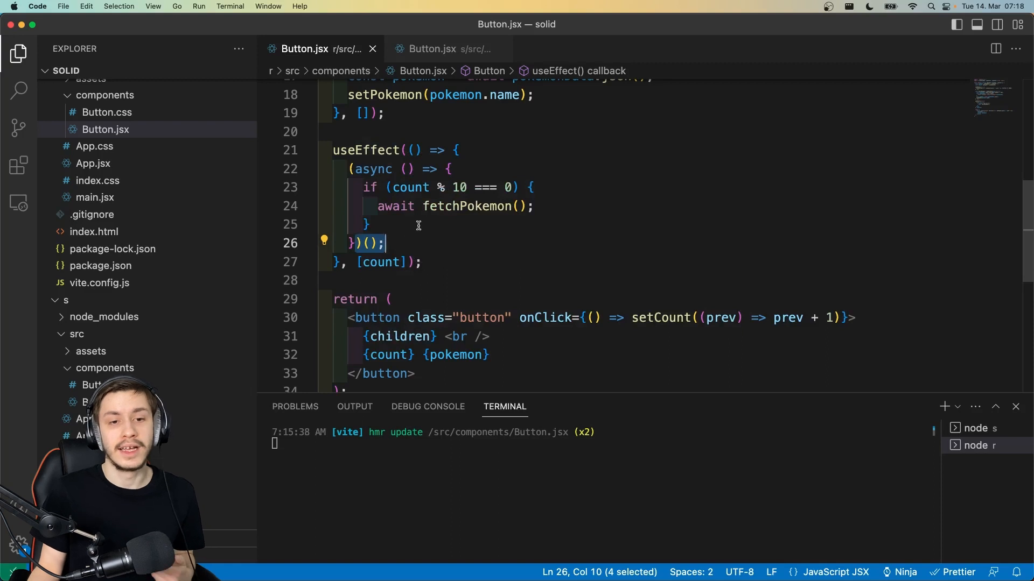
left_click(392, 262)
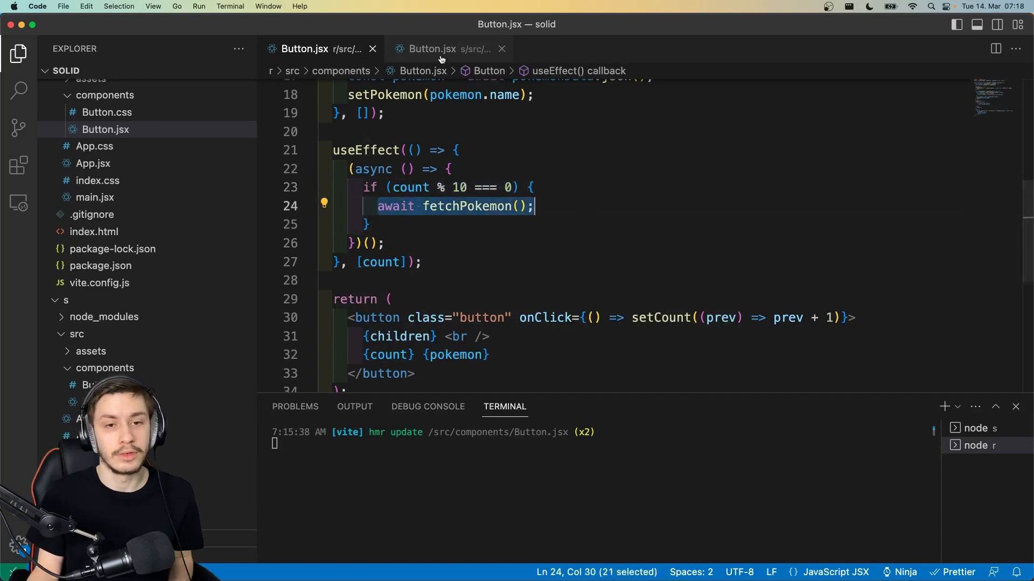
Compare the Solid createEffect count() condition against the React Button.jsx and return to Solid
left_click(433, 48)
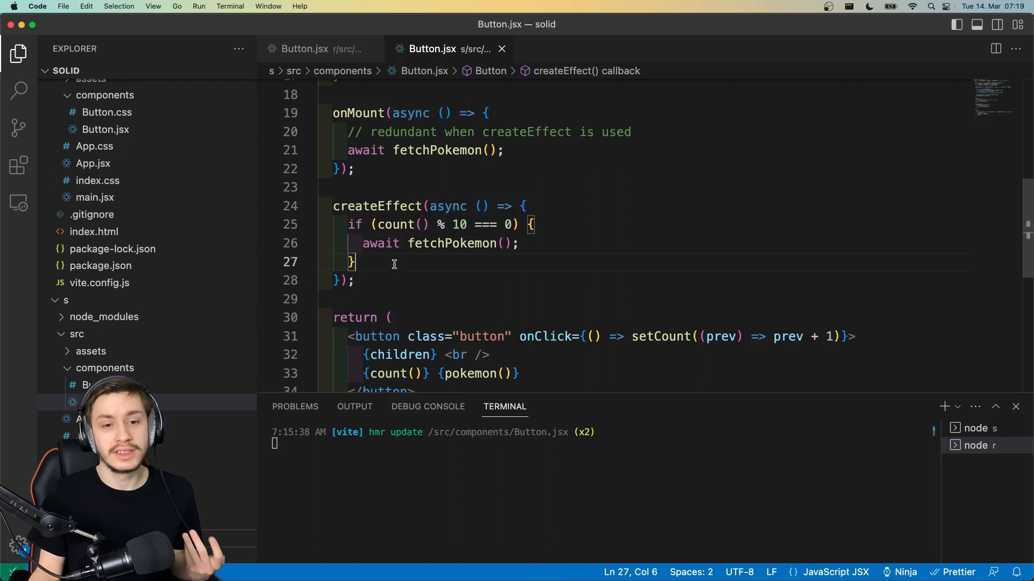
double_click(402, 224)
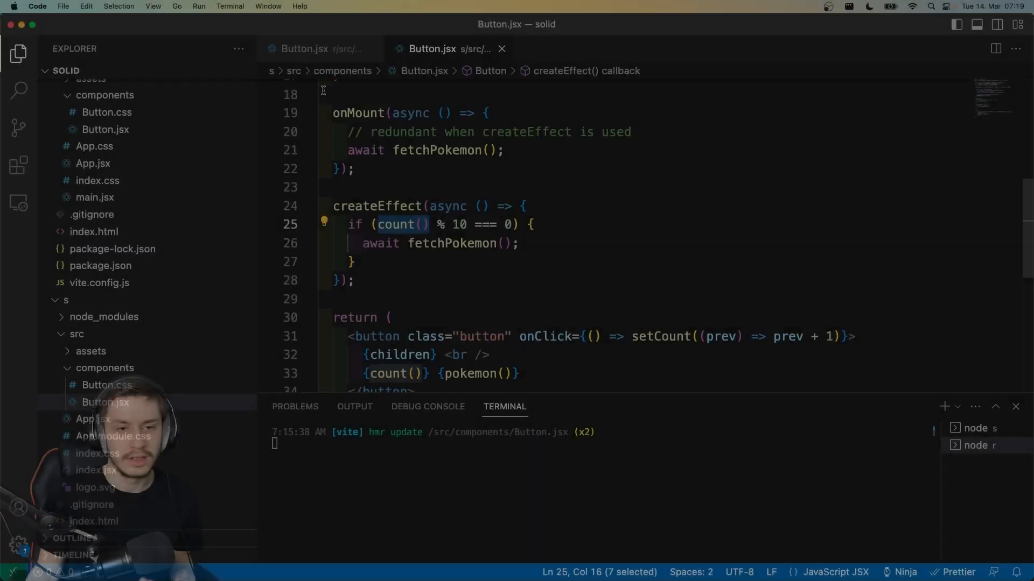
left_click(304, 48)
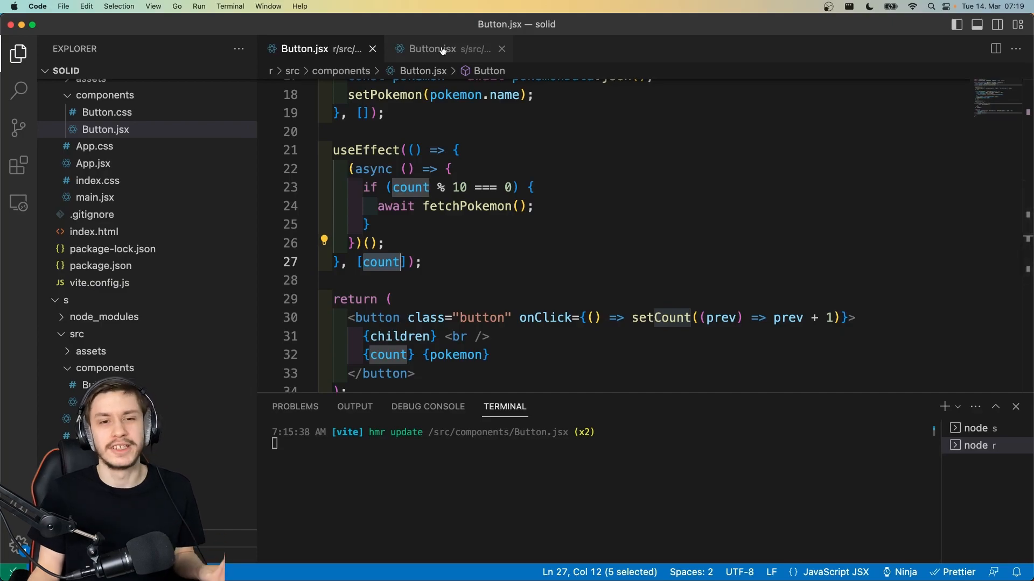
left_click(433, 49)
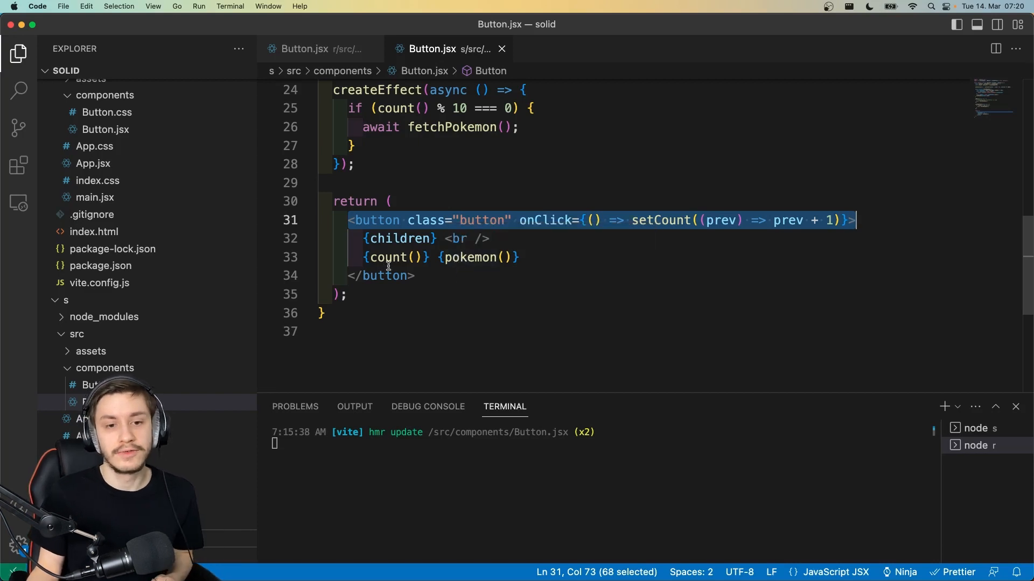
double_click(471, 258)
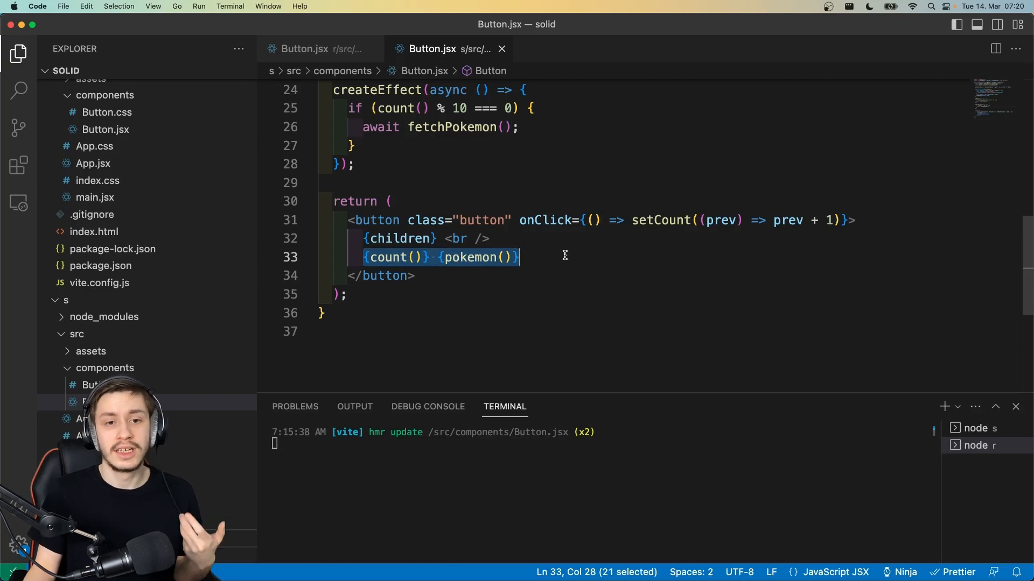
mouse_move(476, 269)
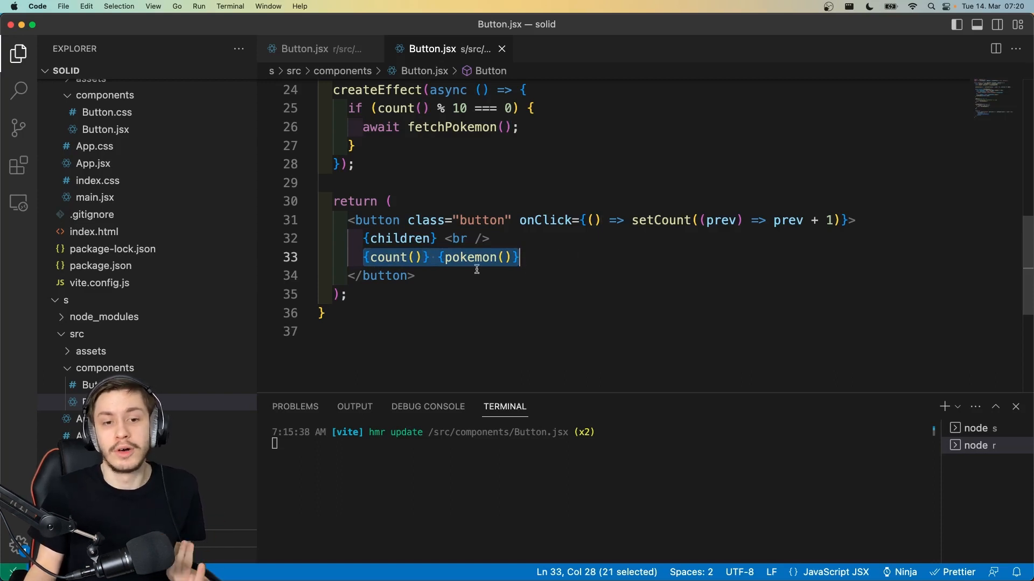
View the React Button.jsx's plain {count} {pokemon} rendering
left_click(303, 48)
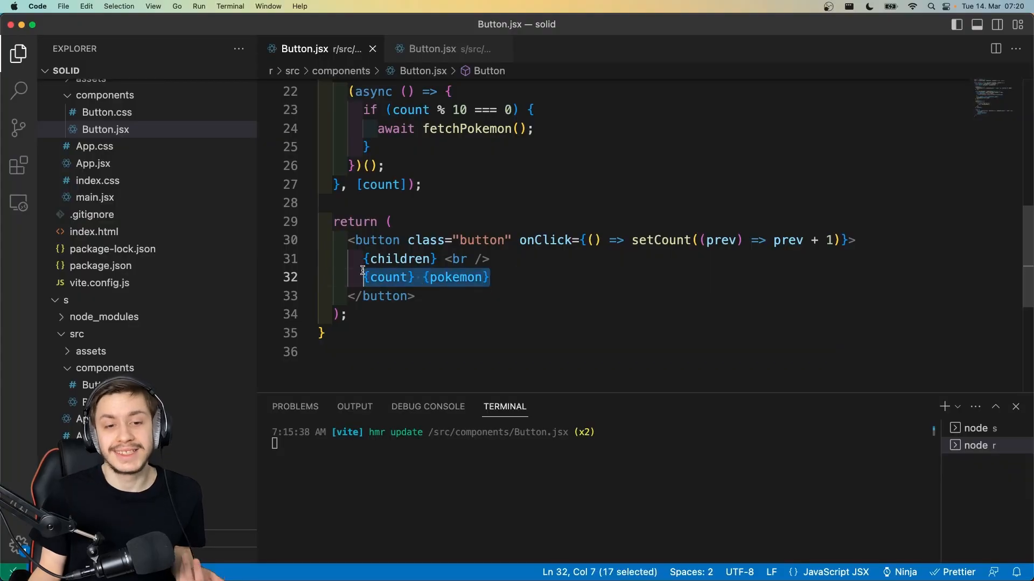
mouse_move(506, 269)
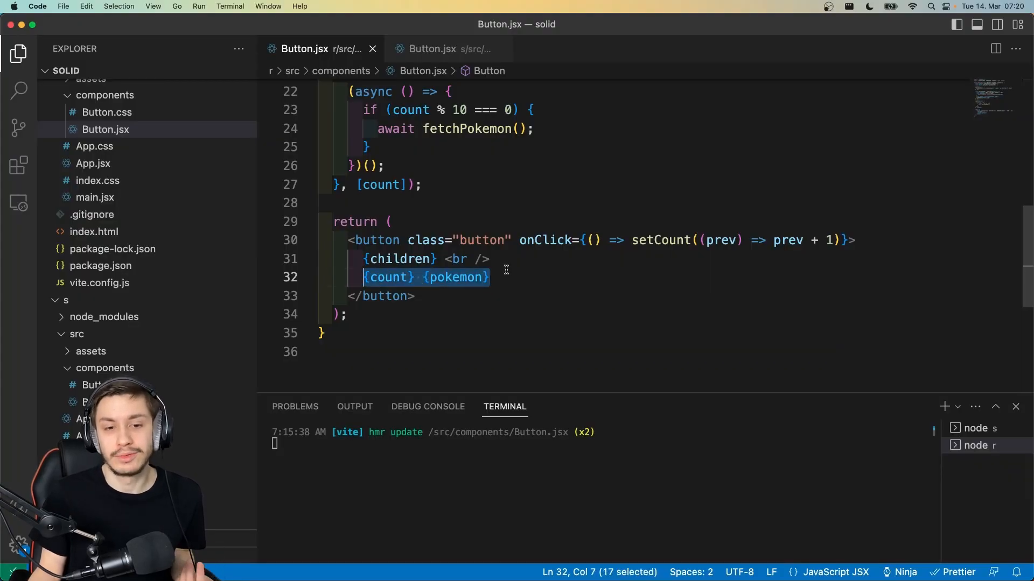
mouse_move(521, 275)
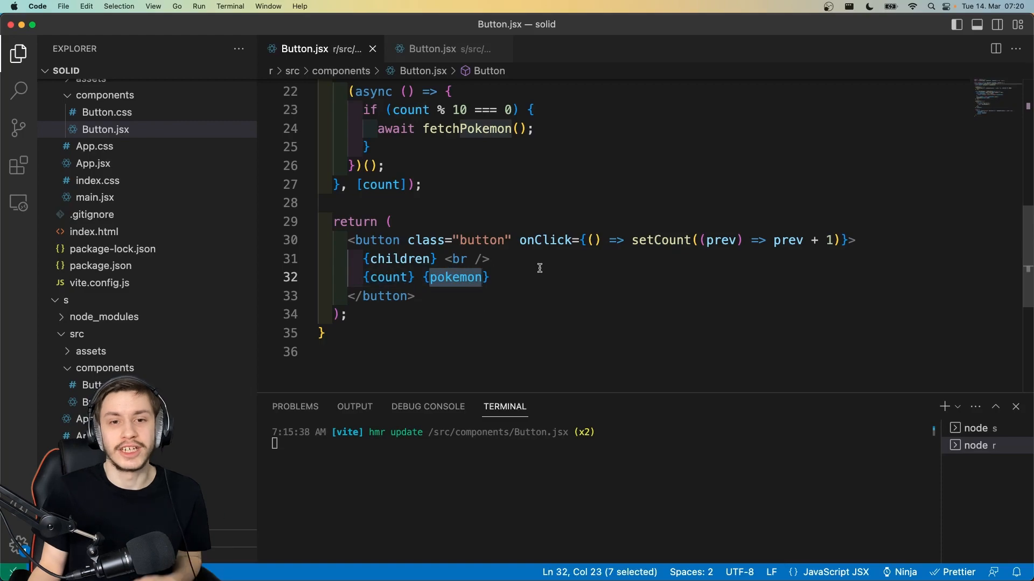
mouse_move(500, 219)
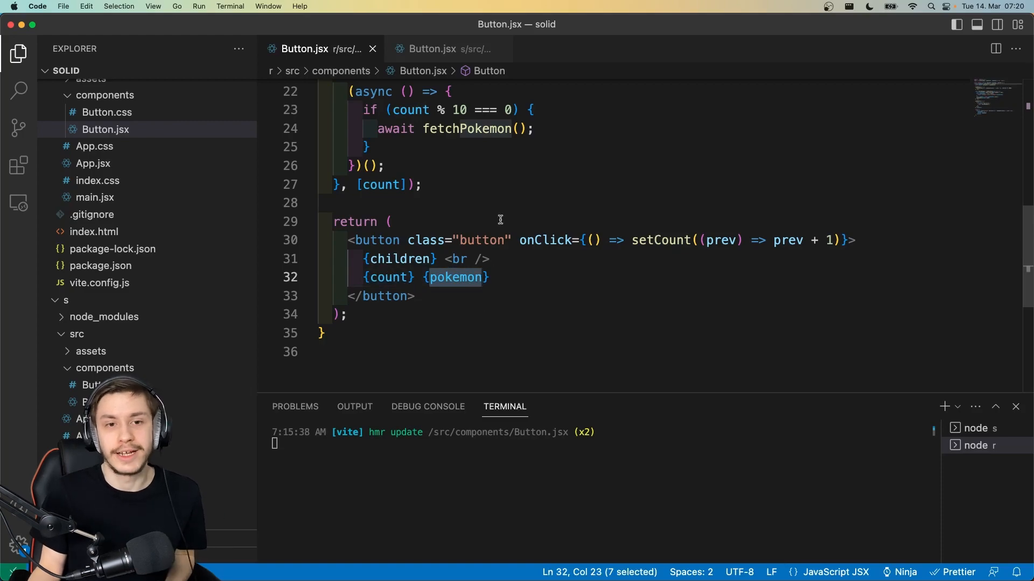